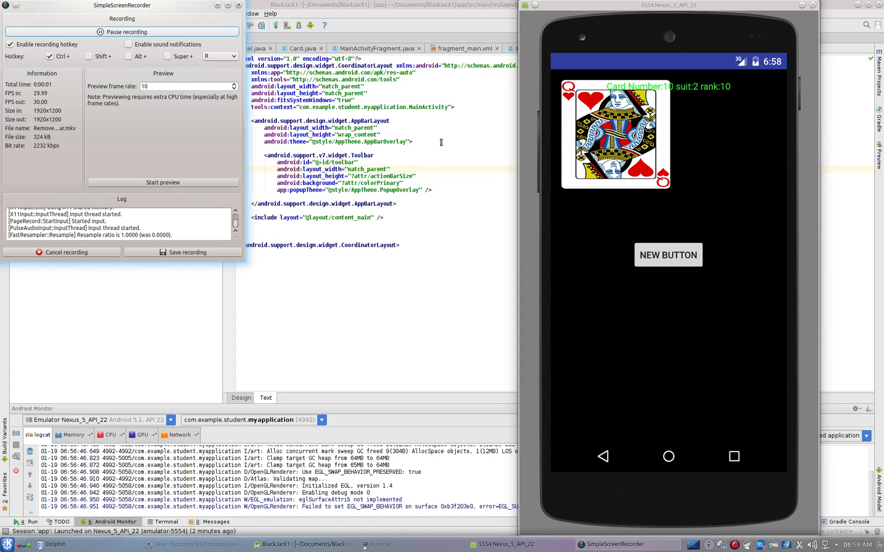
{"action": "mouse_move", "coordinate": [626, 179]}
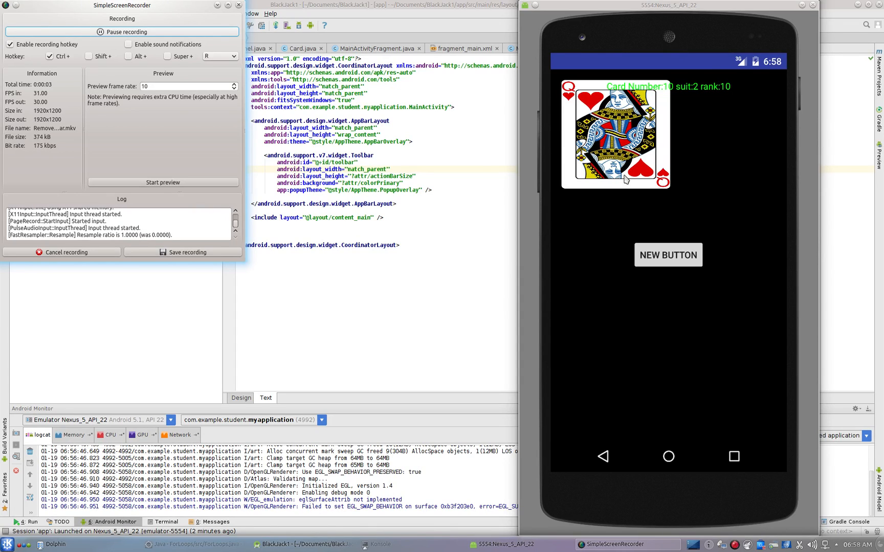
Deal four new cards in the emulator, checking the card number, suit and rank update
{"action": "left_click", "coordinate": [668, 255]}
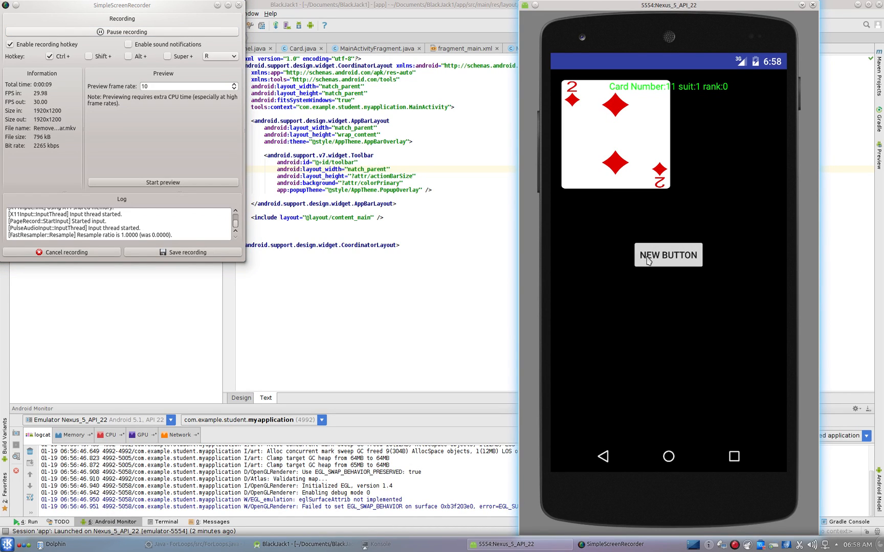
{"action": "mouse_move", "coordinate": [618, 184]}
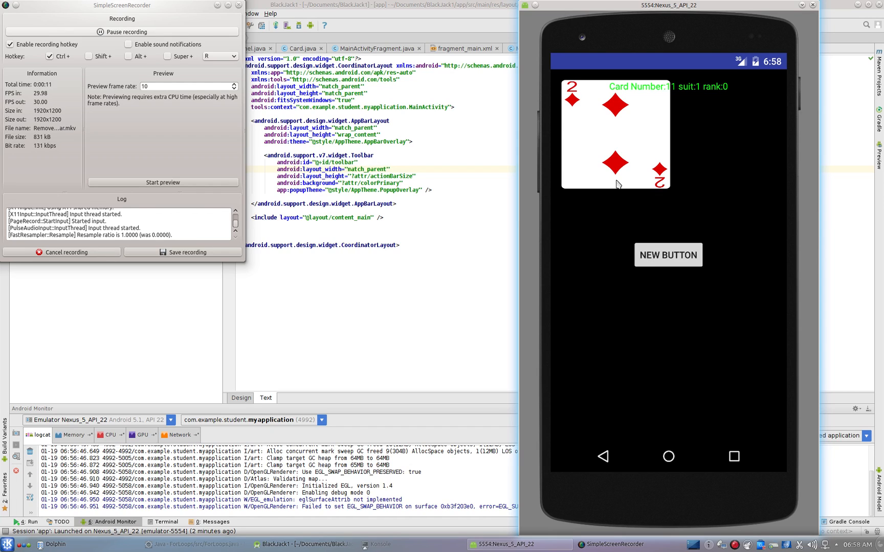
{"action": "mouse_move", "coordinate": [664, 123]}
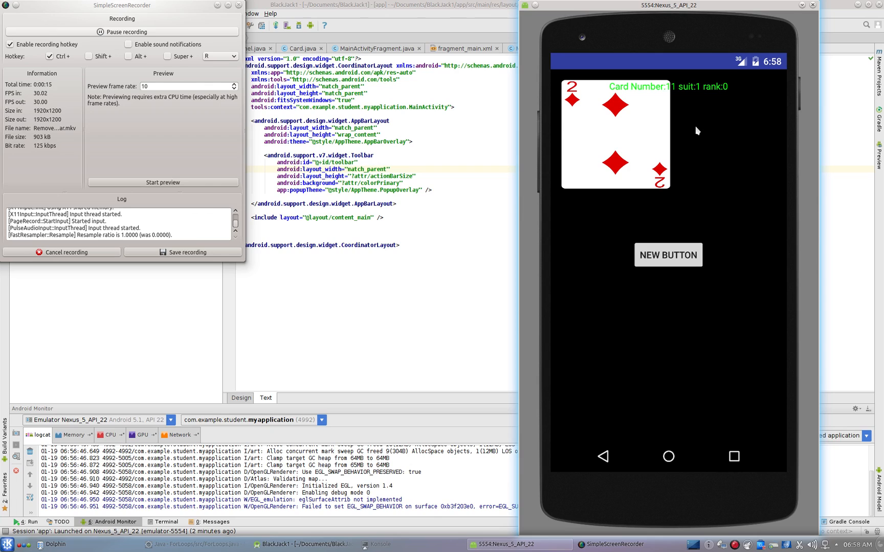
{"action": "mouse_move", "coordinate": [697, 79]}
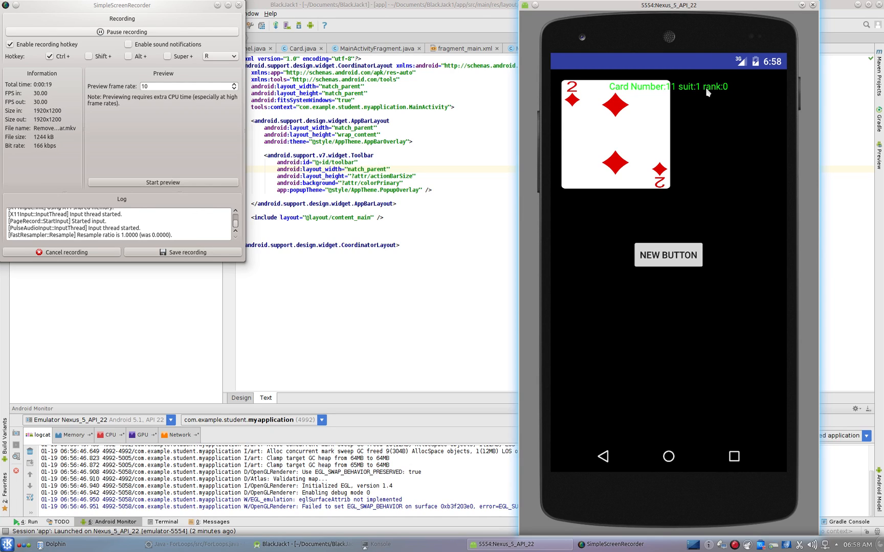
{"action": "mouse_move", "coordinate": [700, 253]}
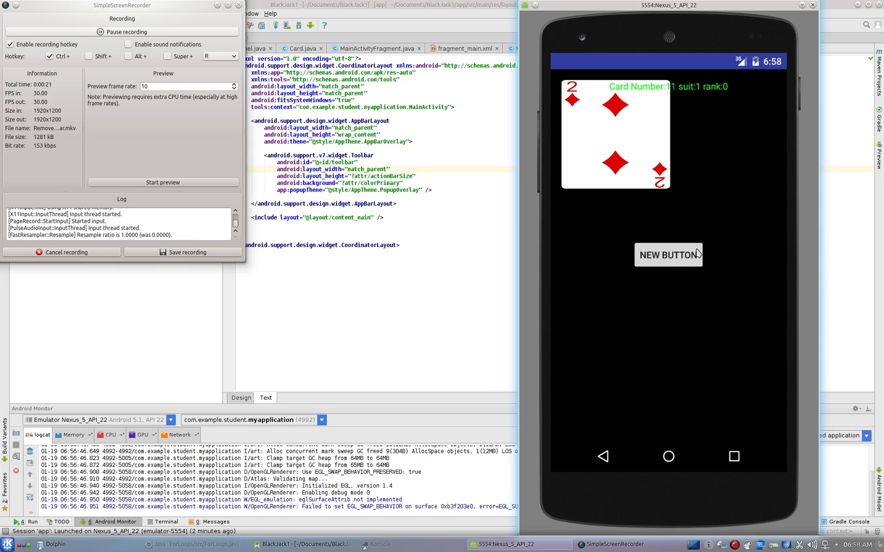
{"action": "left_click", "coordinate": [668, 255]}
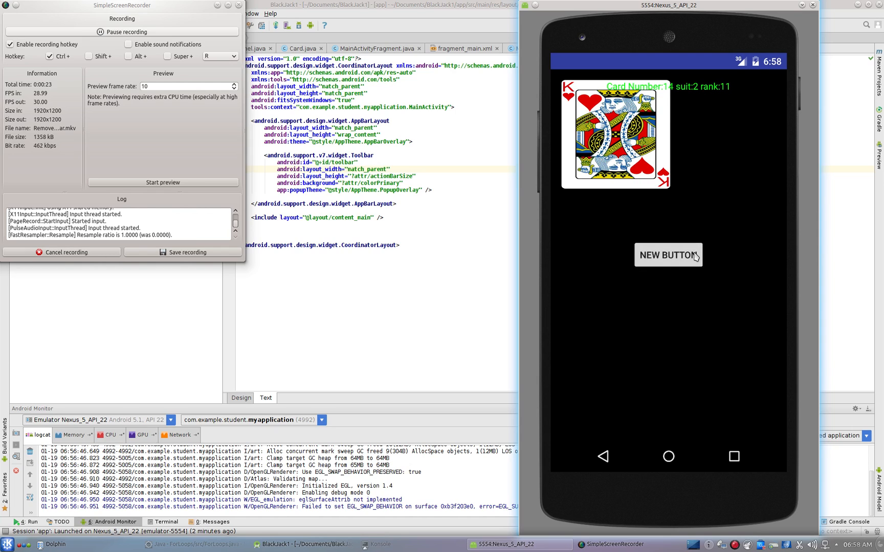
{"action": "left_click", "coordinate": [668, 254]}
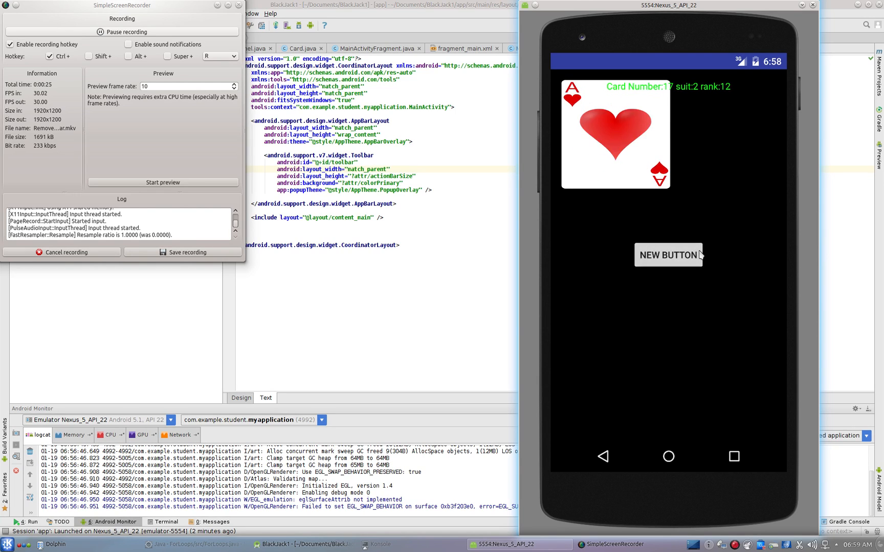
{"action": "left_click", "coordinate": [667, 254]}
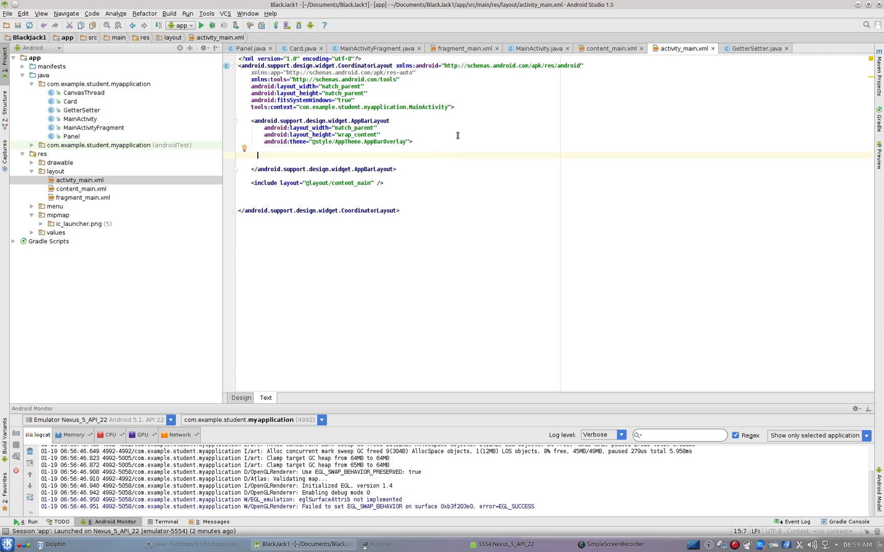
{"action": "mouse_move", "coordinate": [543, 54]}
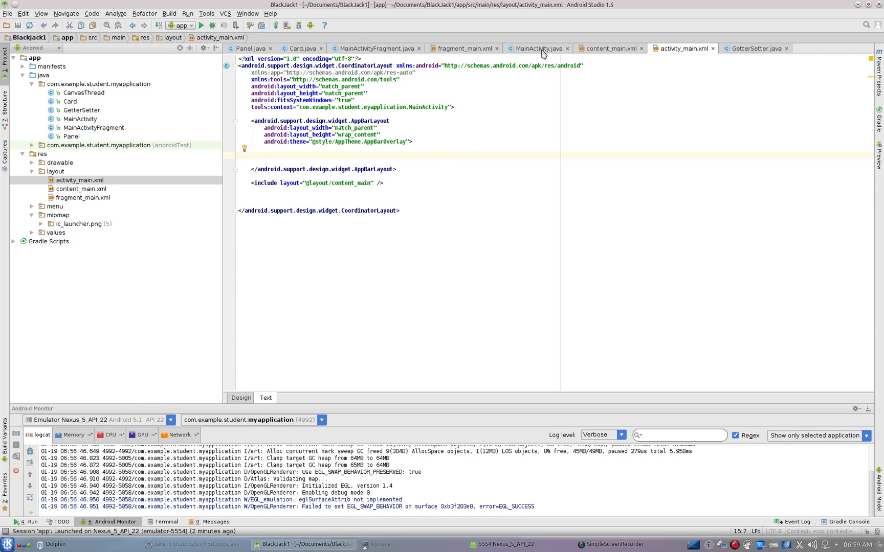
In MainActivity.java, delete the Toolbar findViewById and setSupportActionBar(toolbar) lines
{"action": "left_click", "coordinate": [535, 48]}
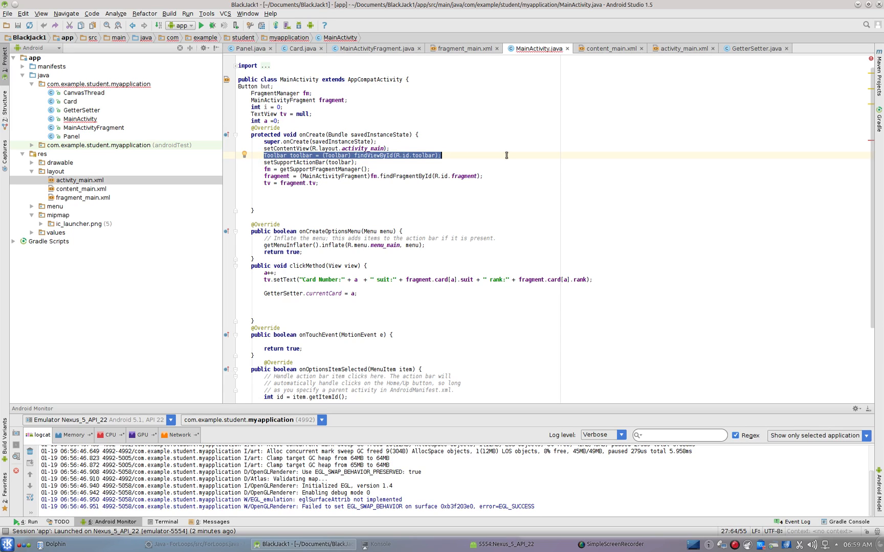
{"action": "key", "text": "Delete"}
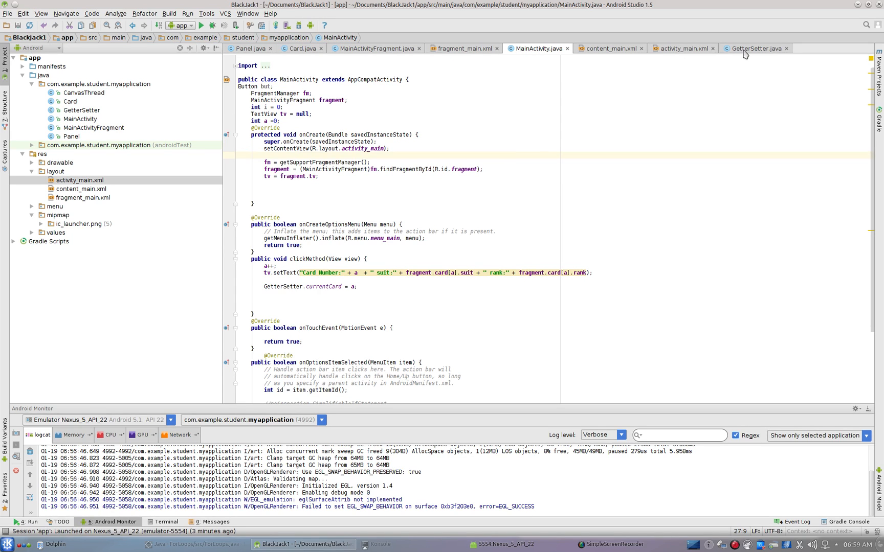
{"action": "left_click", "coordinate": [681, 49]}
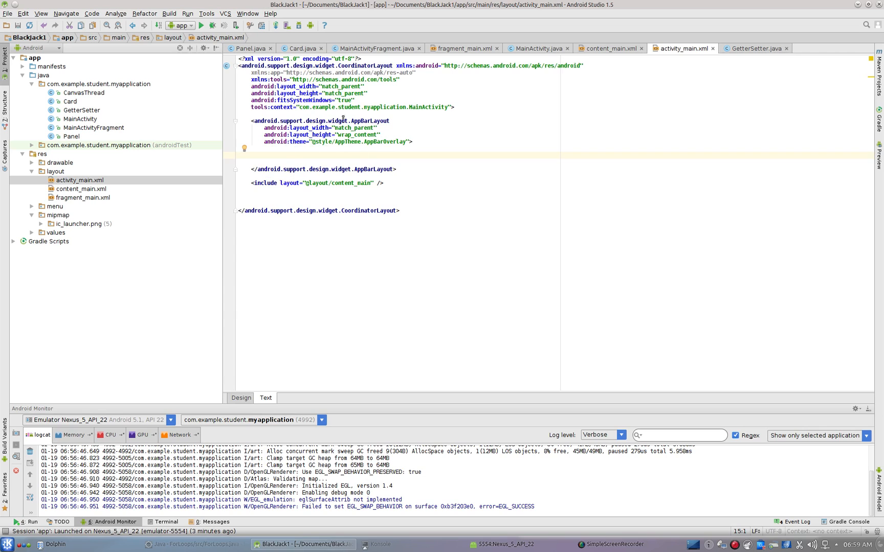
{"action": "left_click", "coordinate": [535, 49]}
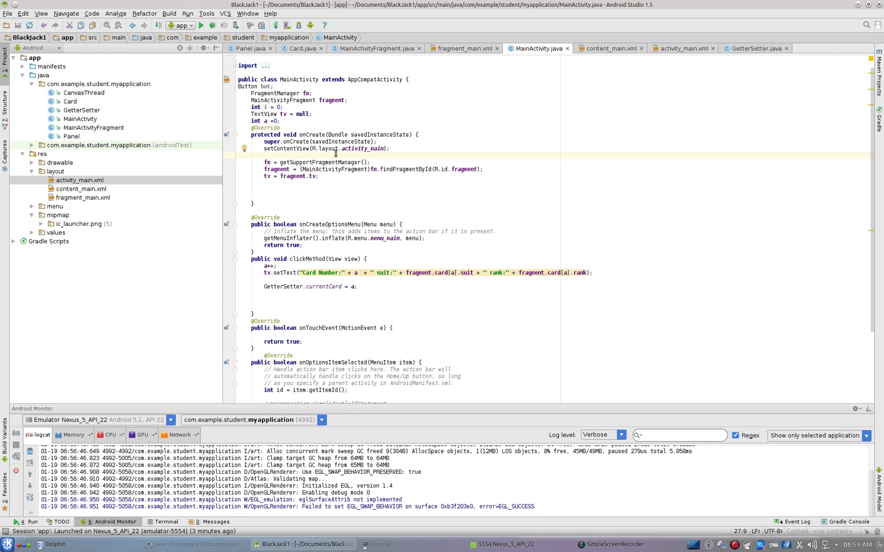
{"action": "left_click", "coordinate": [263, 155]}
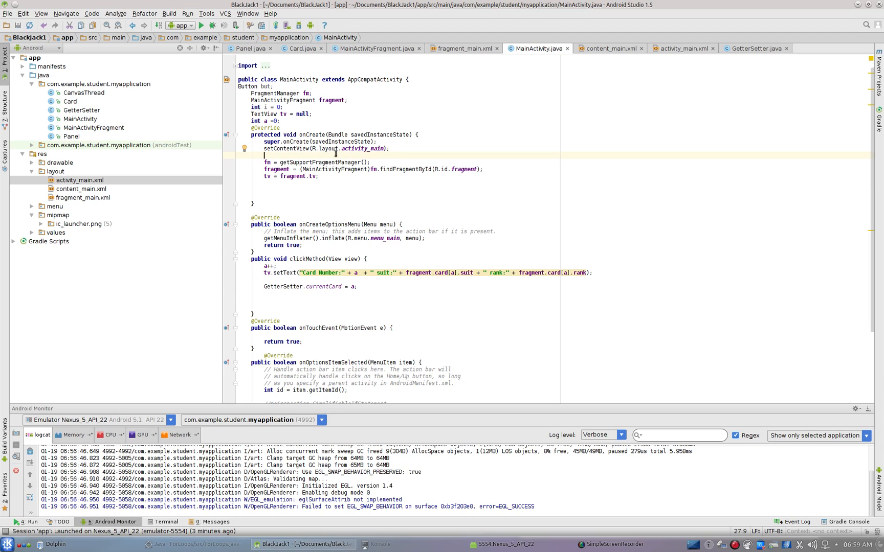